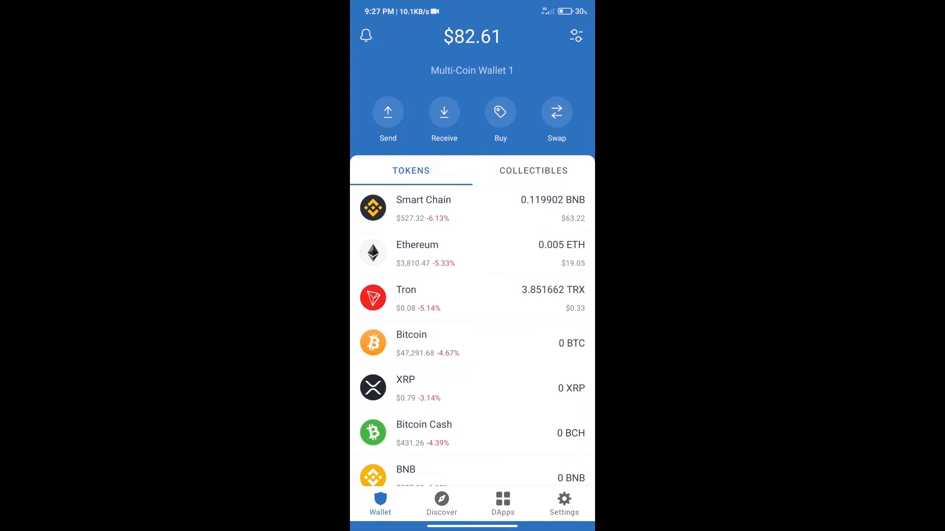
Search the wallet's list of buyable tokens for BNB and select it
left_click(500, 112)
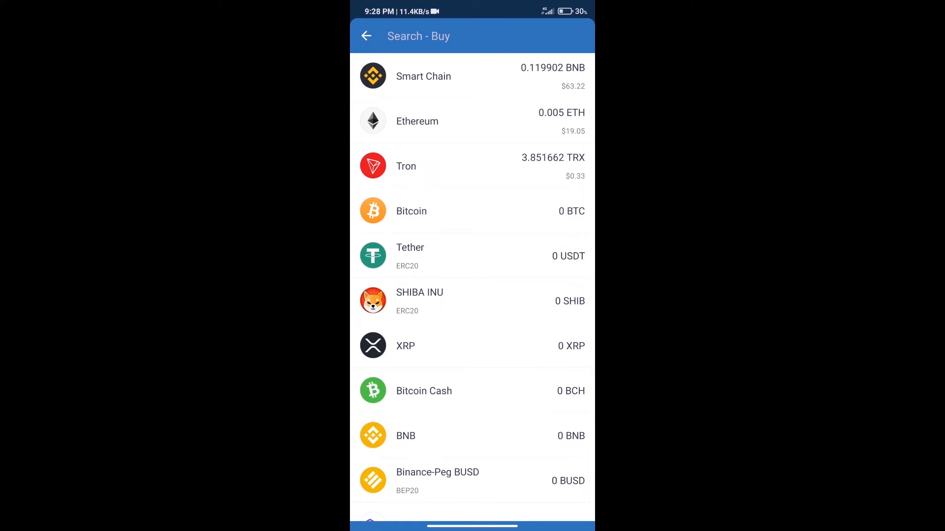
type("bnb")
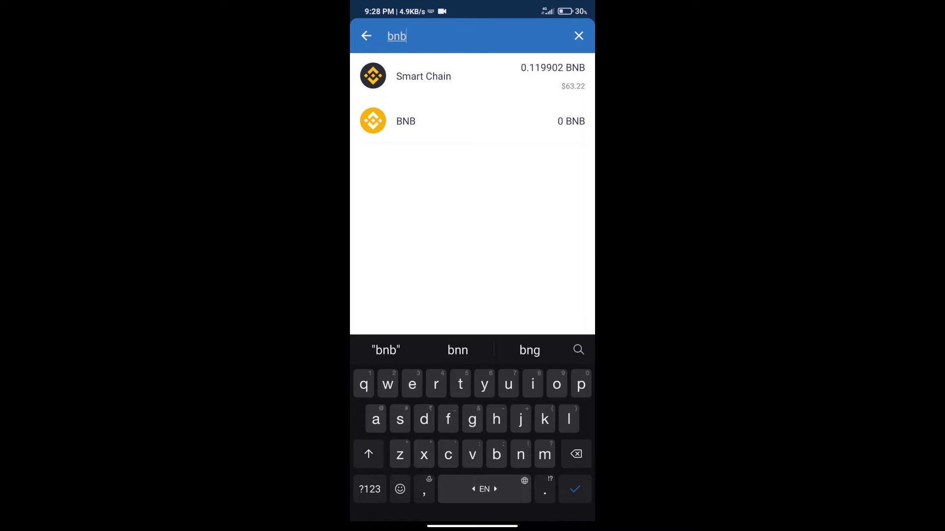
left_click(405, 121)
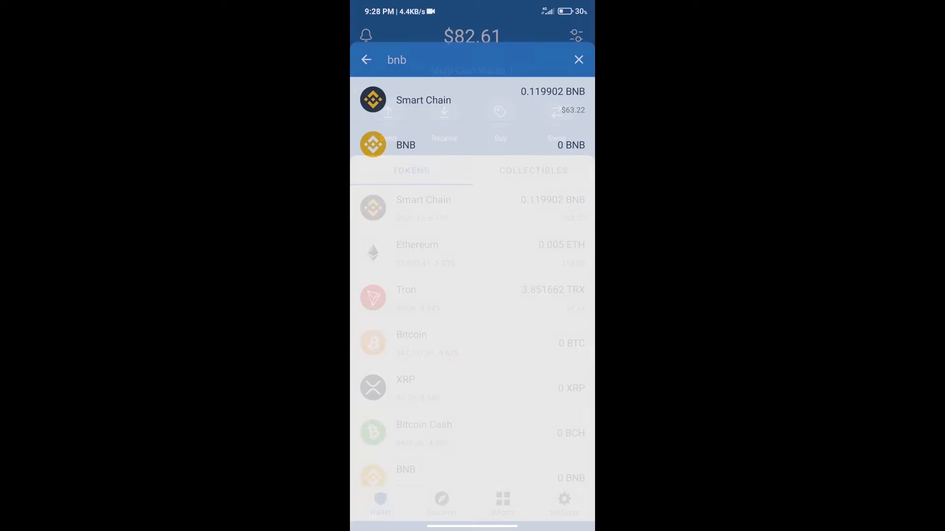
From the wallet home, open PancakeSwap from the DApps browser's Popular list
left_click(579, 59)
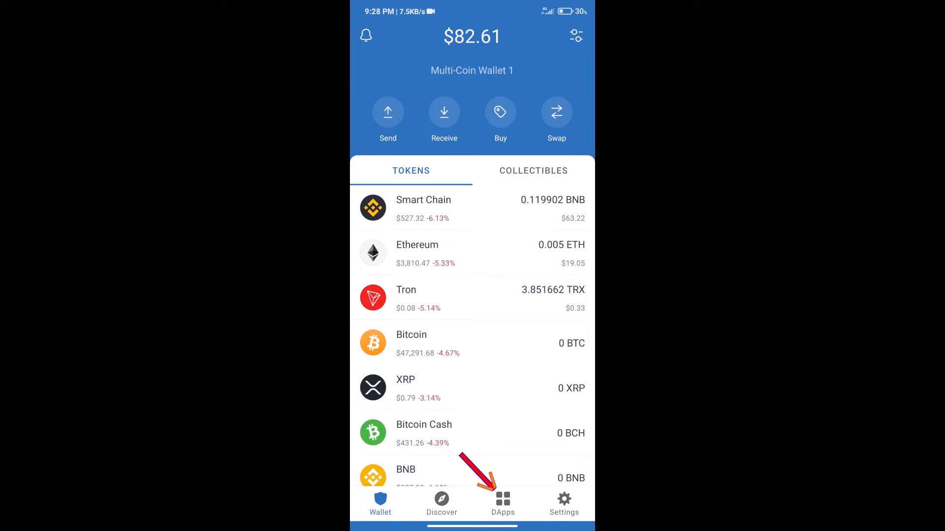
left_click(503, 503)
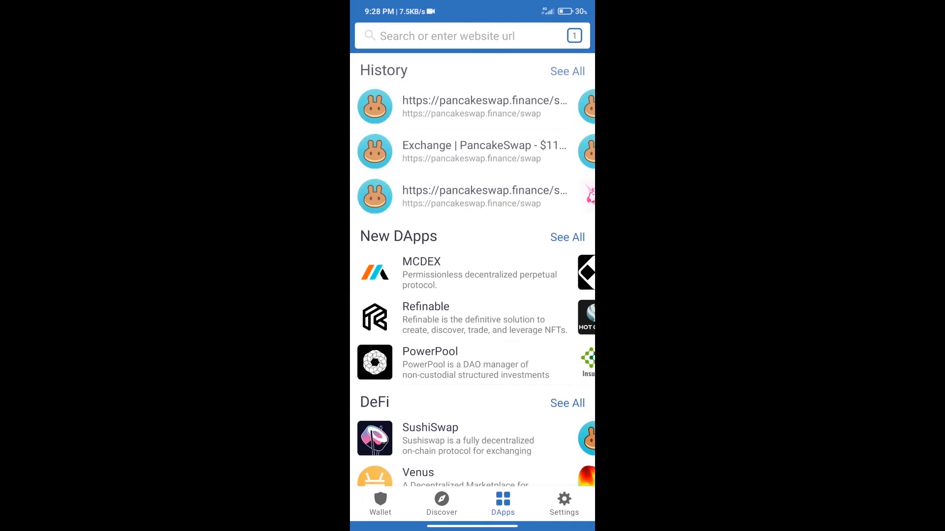
scroll("down", 3)
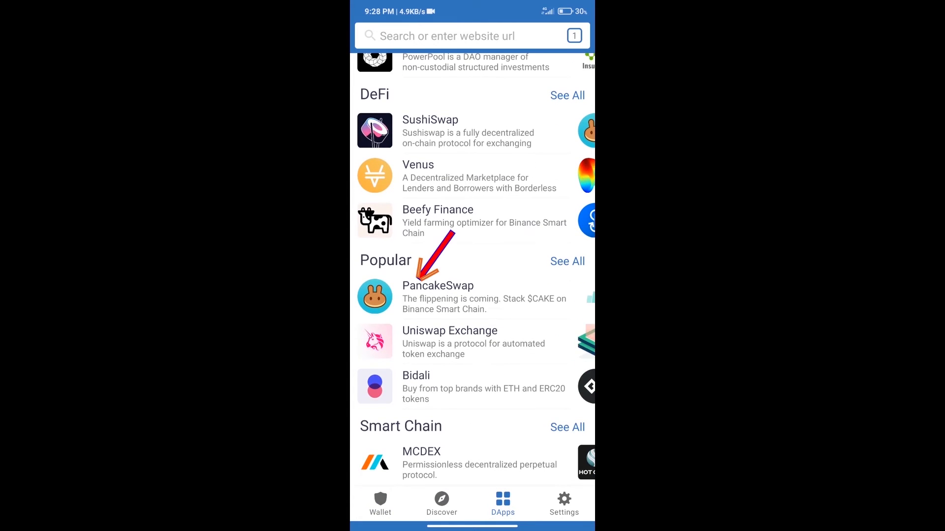
left_click(438, 295)
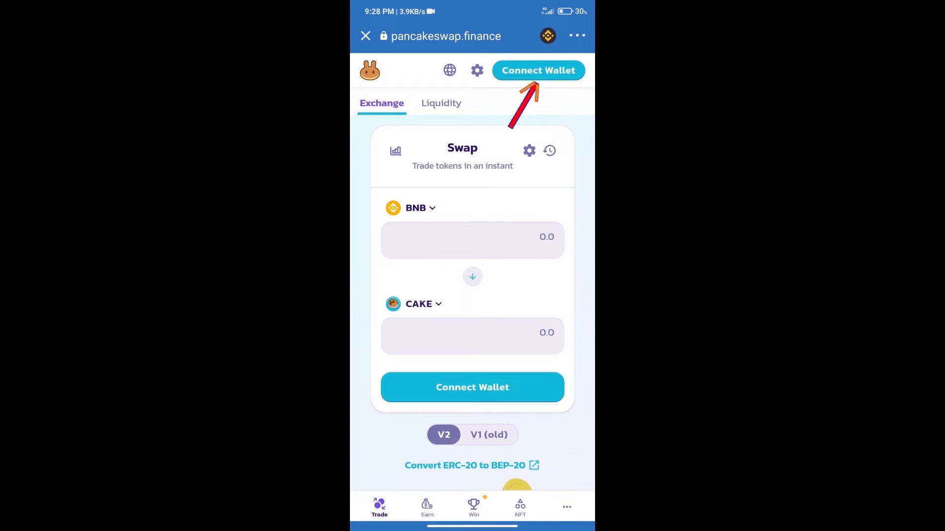
Connect the wallet to PancakeSwap and open the receive-token selector
left_click(537, 70)
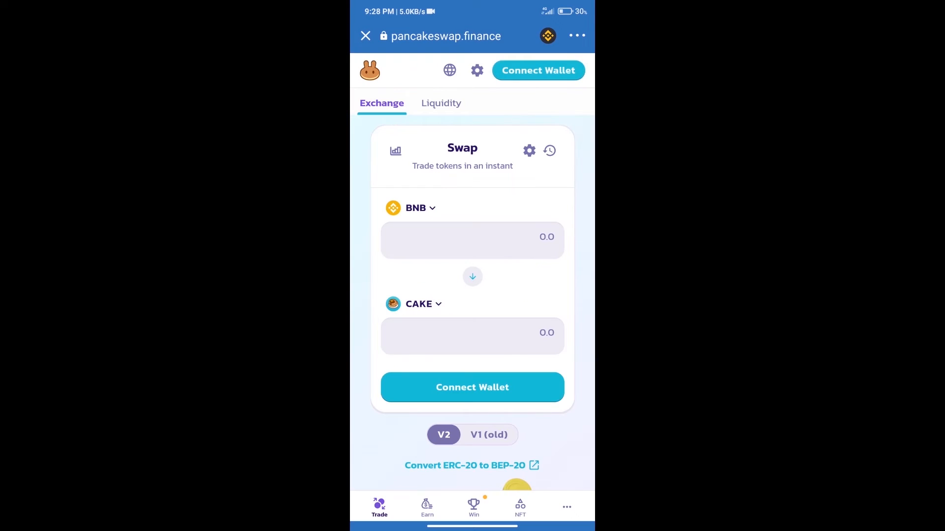
left_click(536, 70)
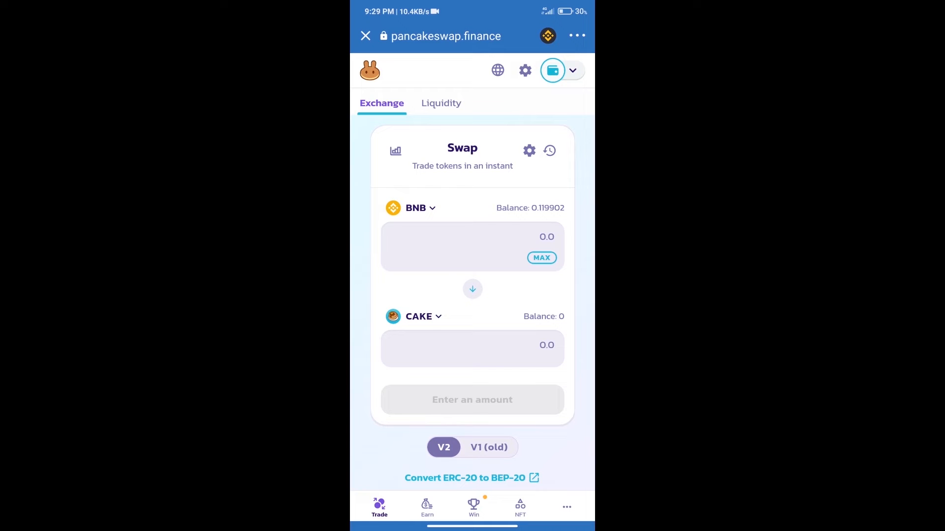
left_click(415, 207)
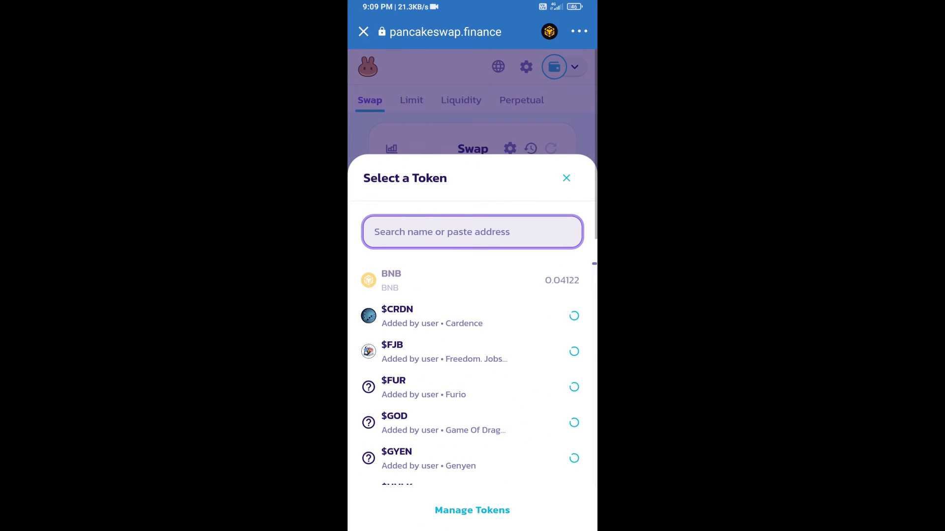
Import LIBERA via contract address 6A3315E35b3F5F46111ADb6E2BAF4B14A7OD, accepting the risk warning
type("6A3315E35b3F5F46111ADb6E2BAF4B14A7OD")
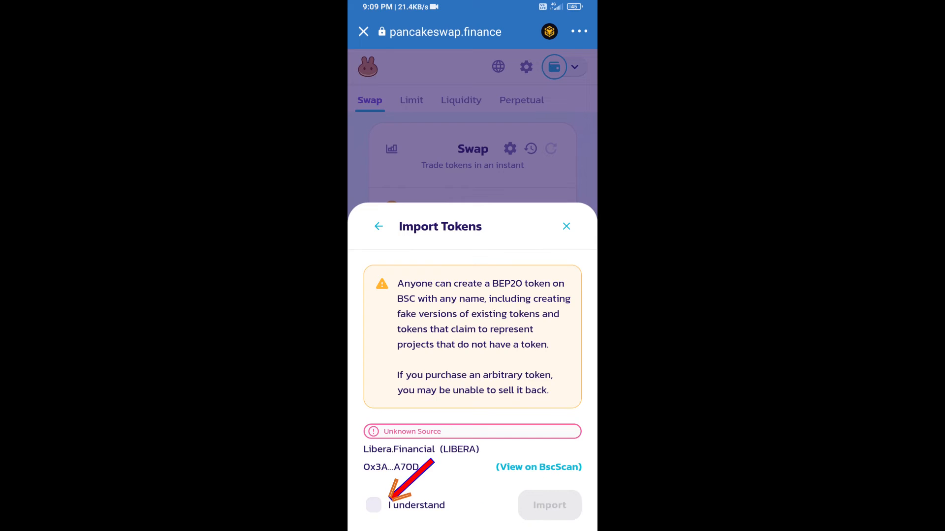
left_click(373, 504)
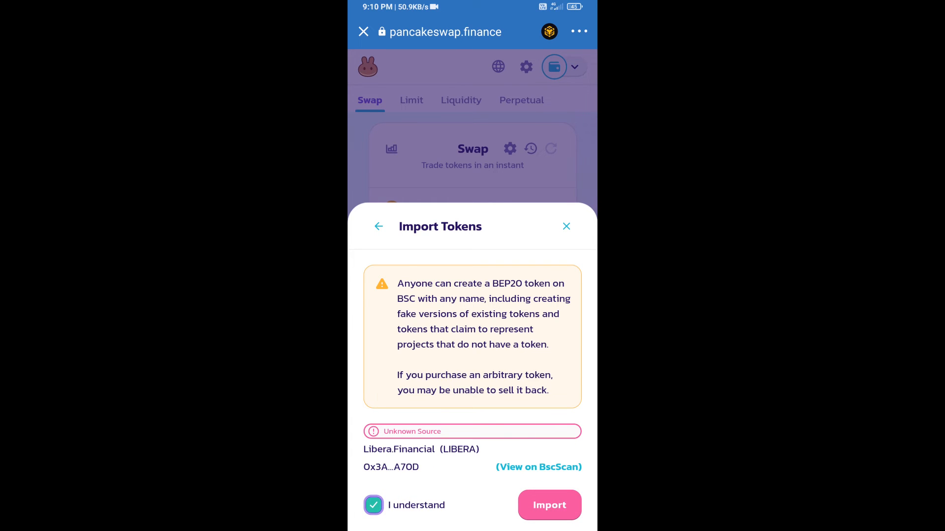
left_click(548, 505)
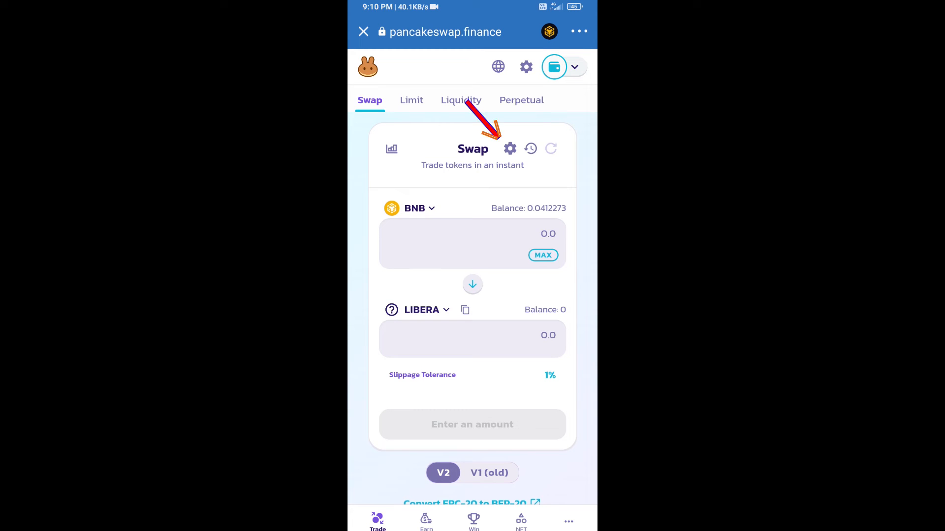
Set a custom slippage tolerance of 18% in swap settings
left_click(509, 149)
type("18")
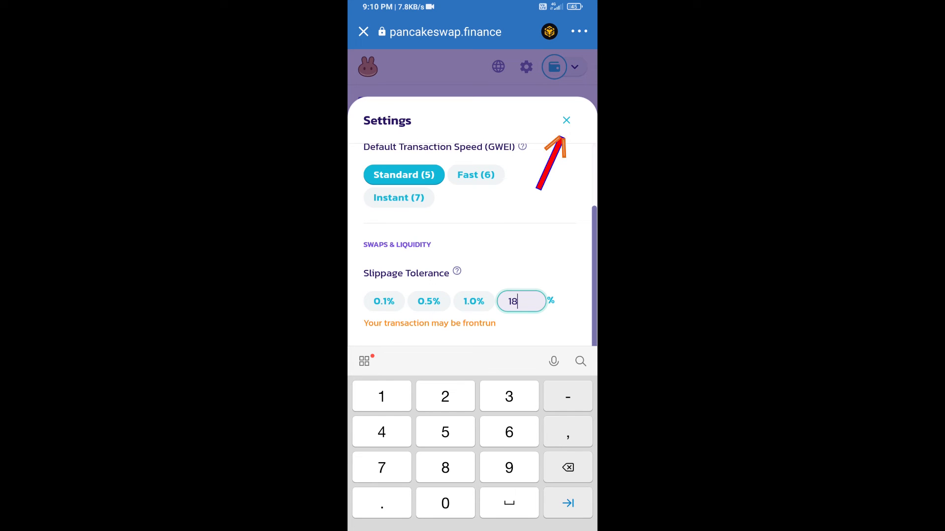
left_click(566, 120)
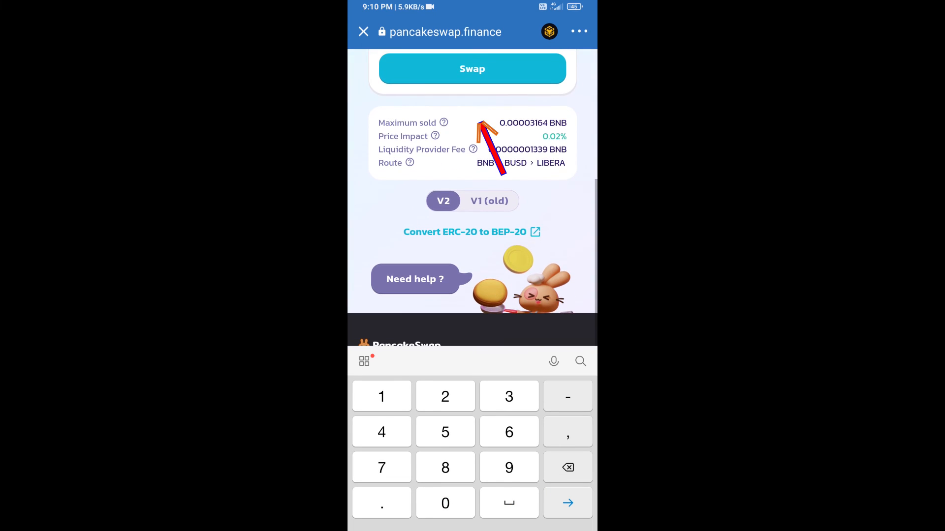
Confirm swapping about 0.0000268 BNB for 0.005 LIBERA
left_click(472, 68)
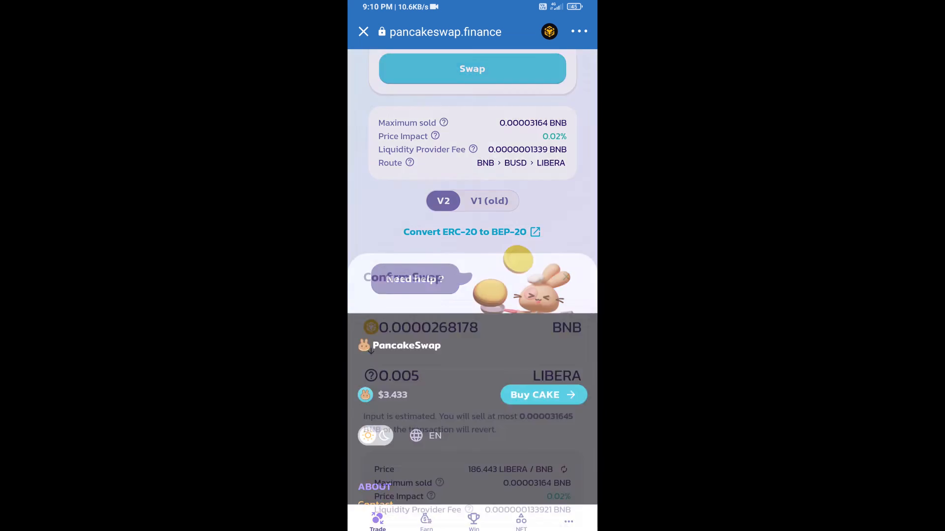
left_click(471, 68)
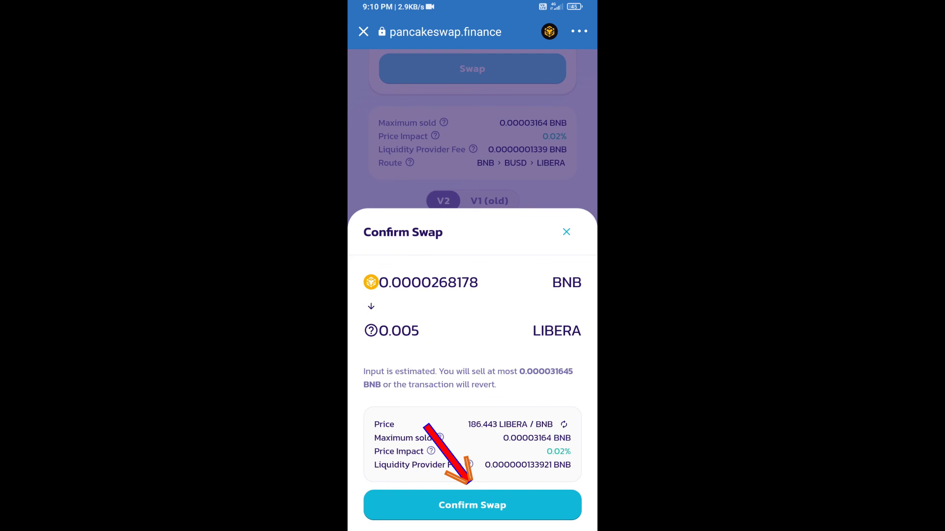
left_click(472, 505)
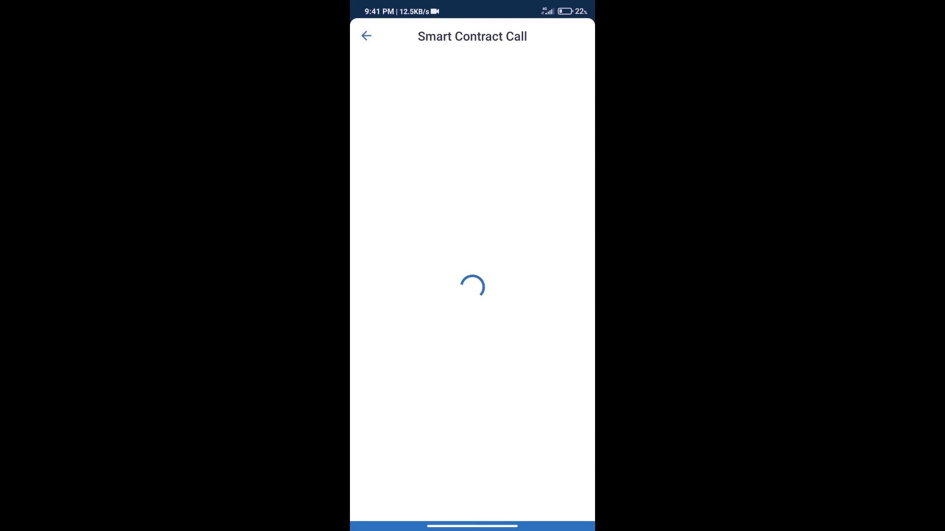